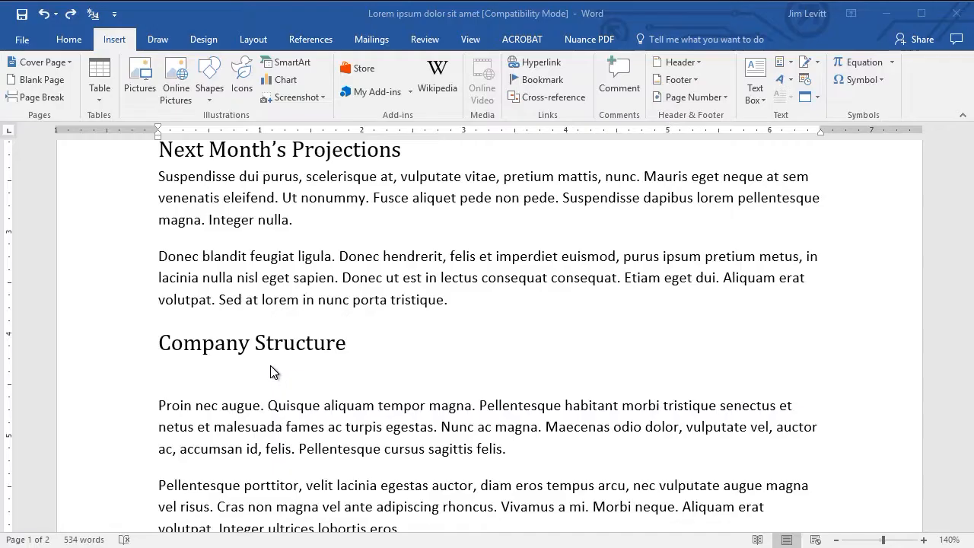
mouse_move(172, 379)
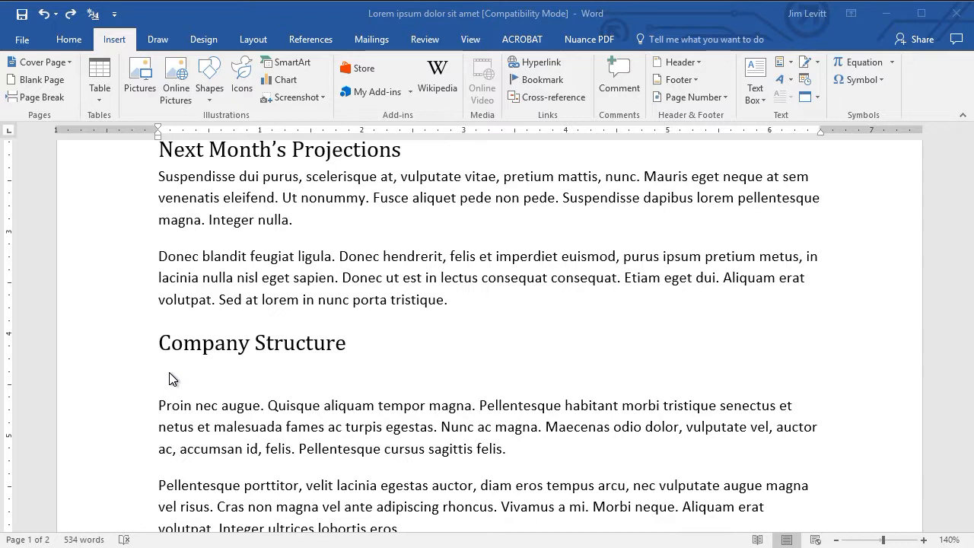
mouse_move(176, 384)
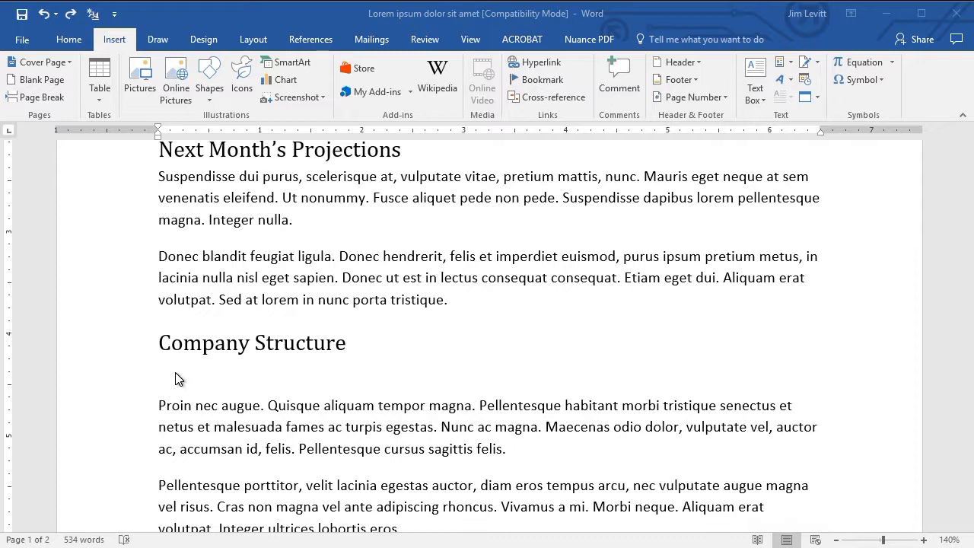
mouse_move(177, 386)
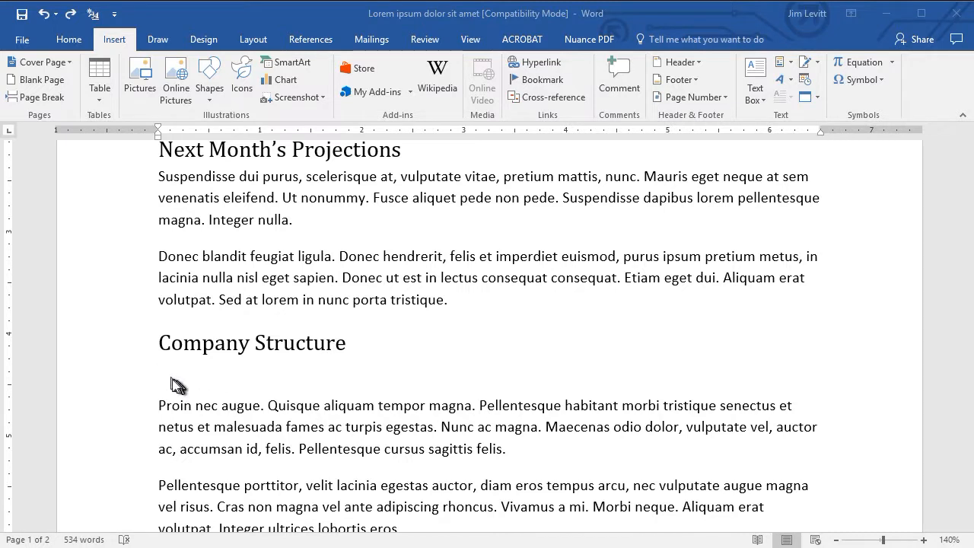
mouse_move(166, 373)
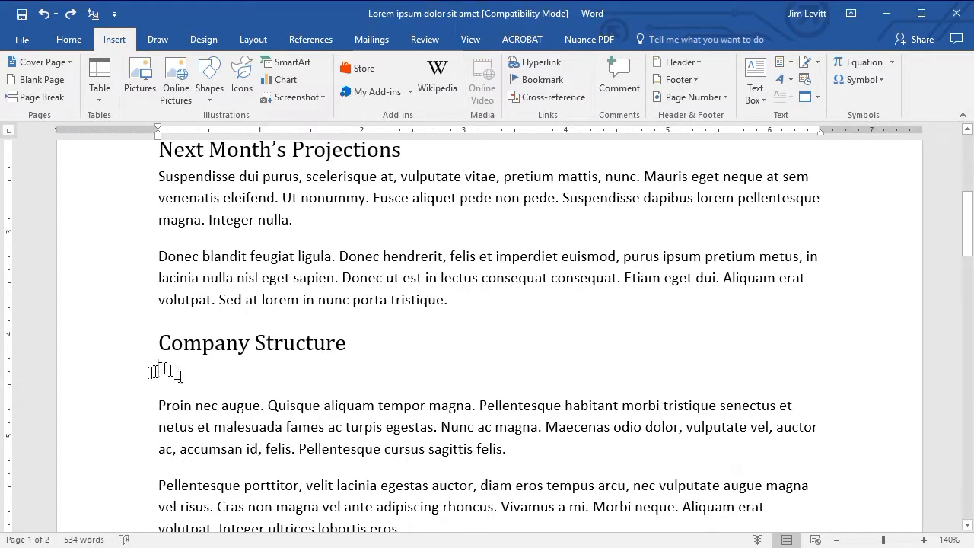
Below Company Structure, start a SmartArt graphic and browse to the Hierarchy layouts
click(160, 370)
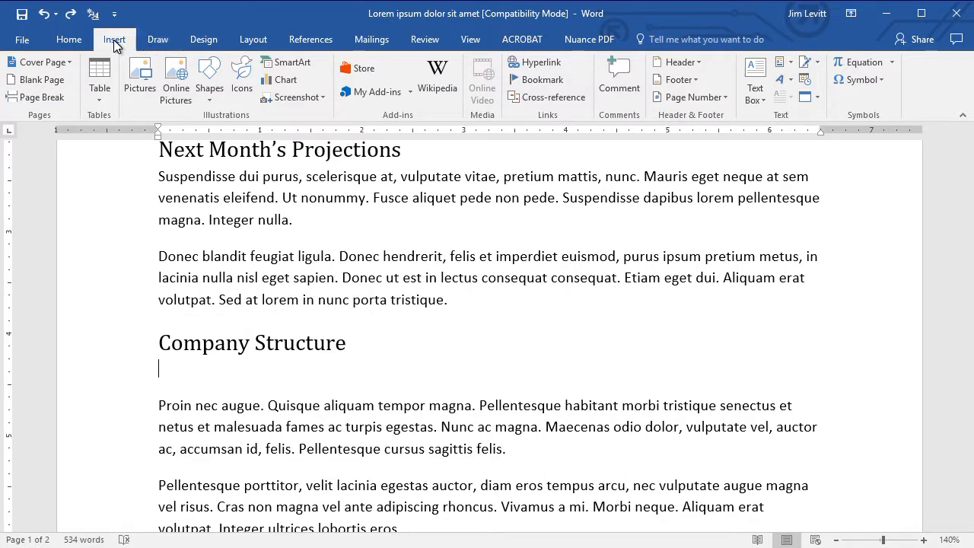
mouse_move(294, 68)
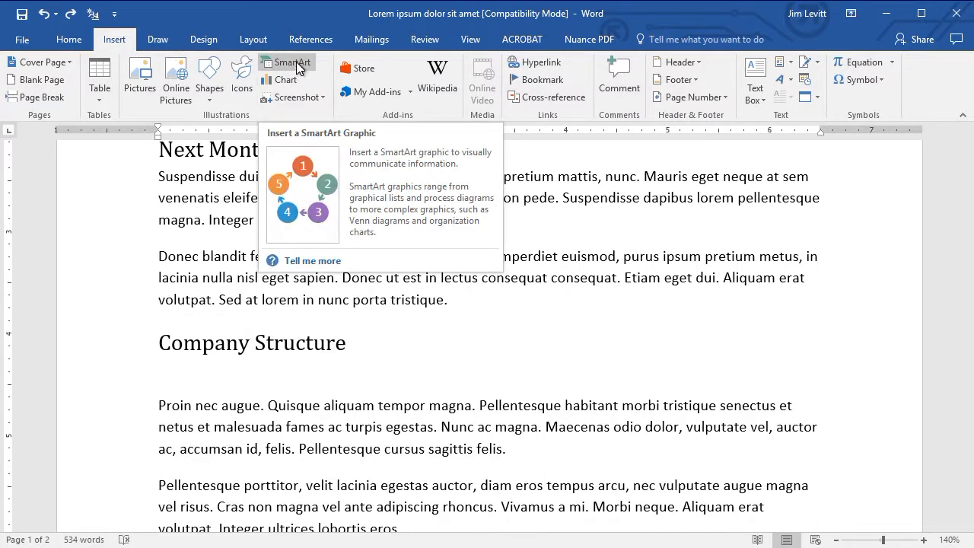
click(289, 62)
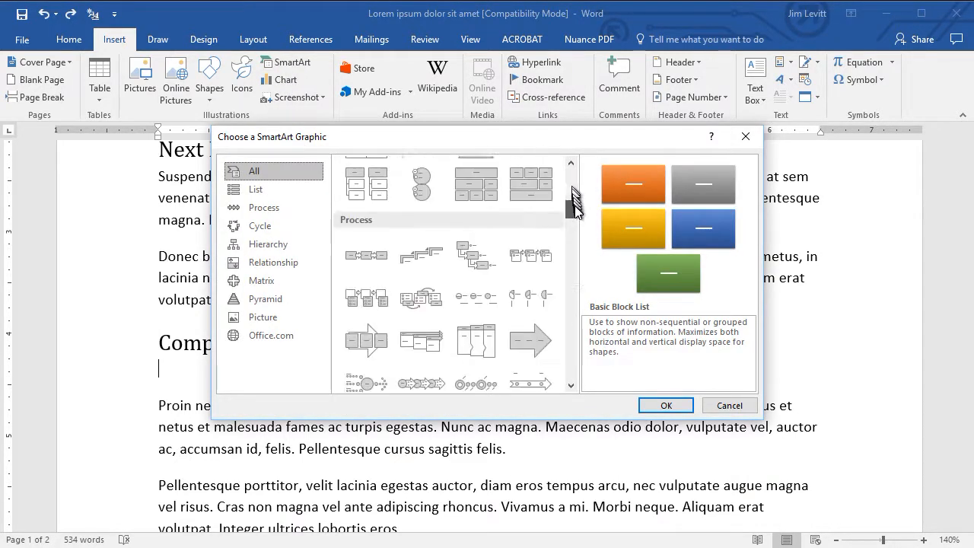
scroll(down, 3)
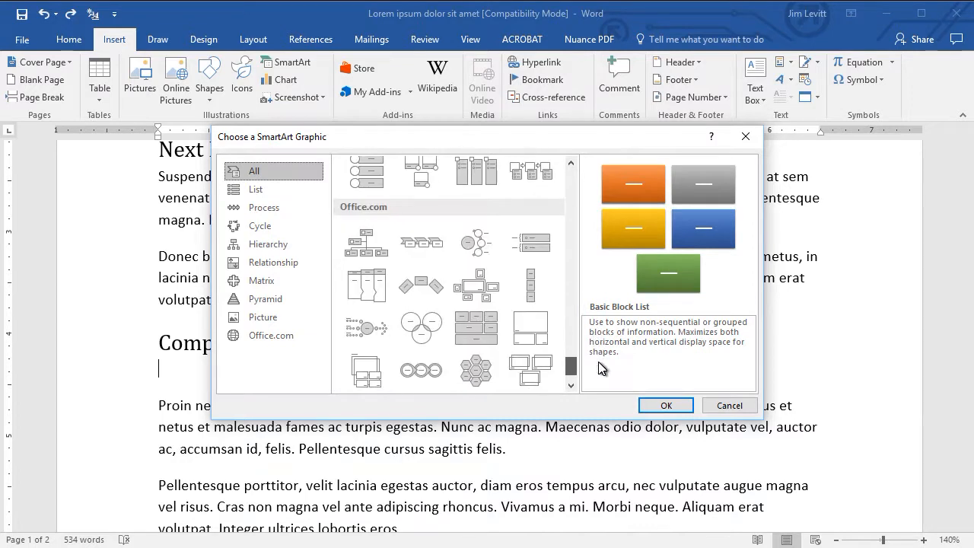
scroll(down, 3)
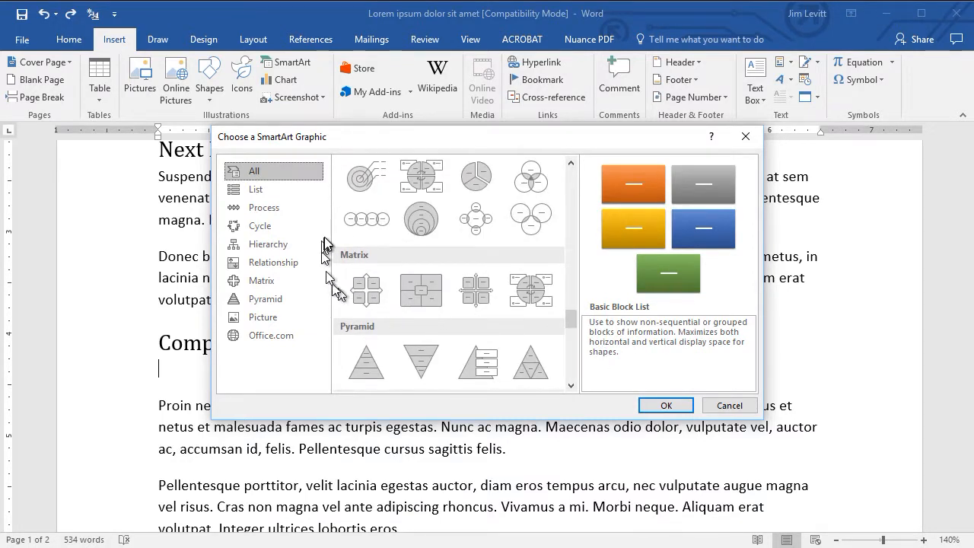
mouse_move(256, 244)
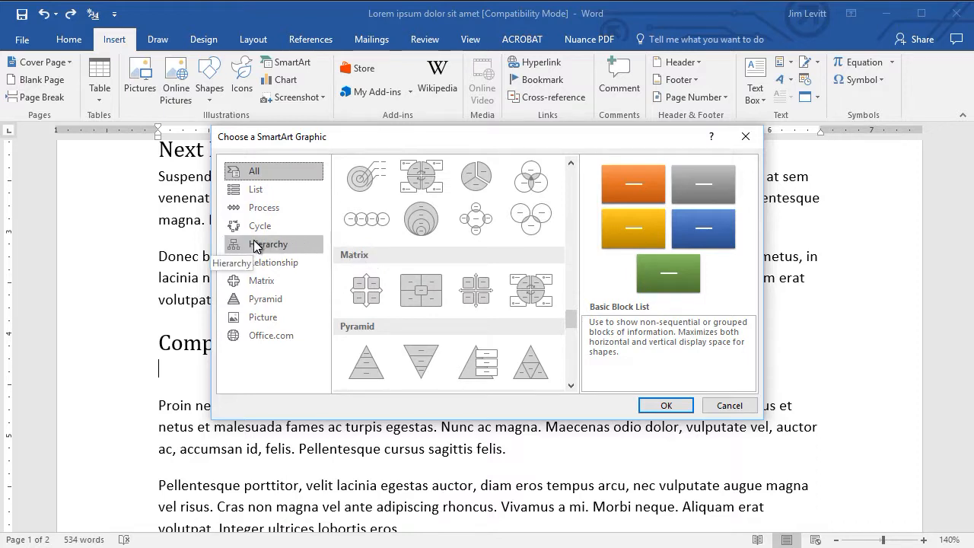
click(268, 243)
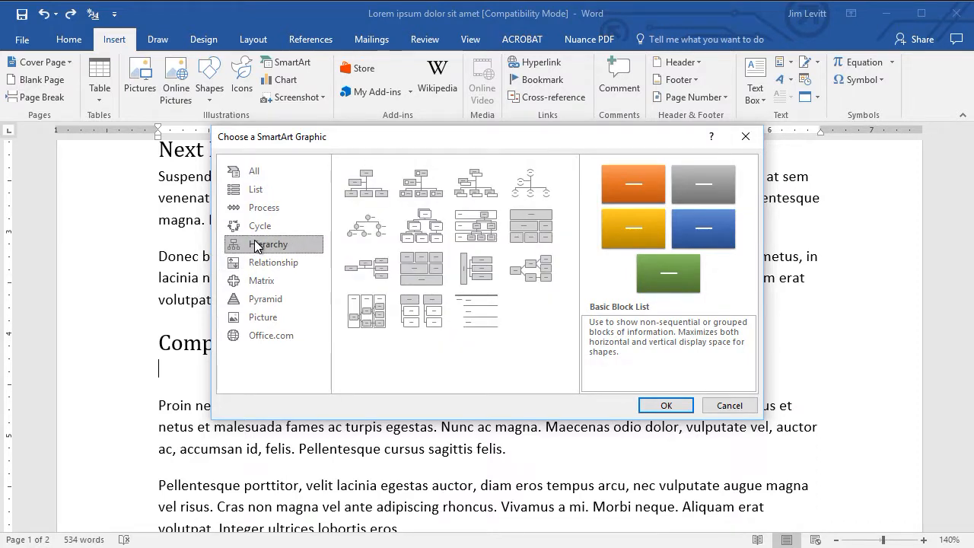
mouse_move(367, 183)
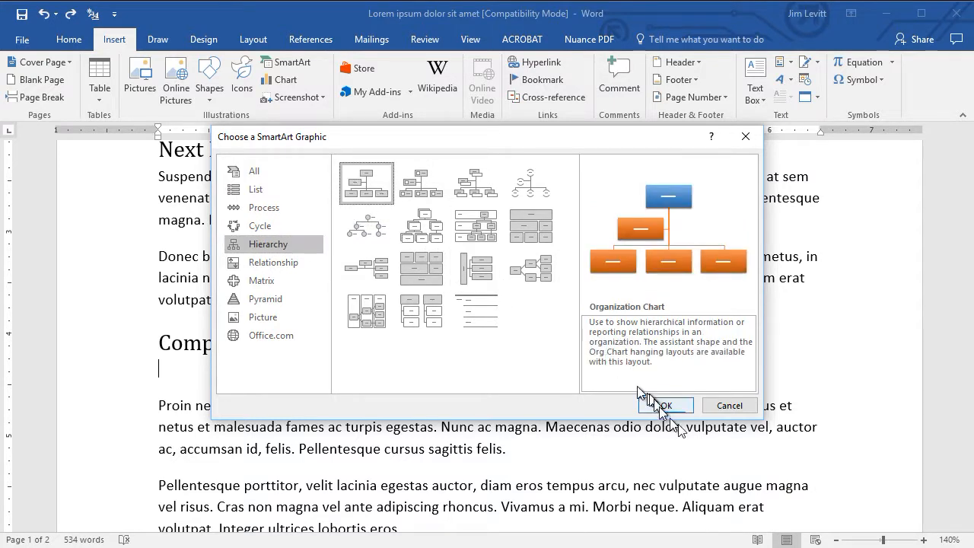
Insert the Organization Chart and label the top box CEO
click(665, 405)
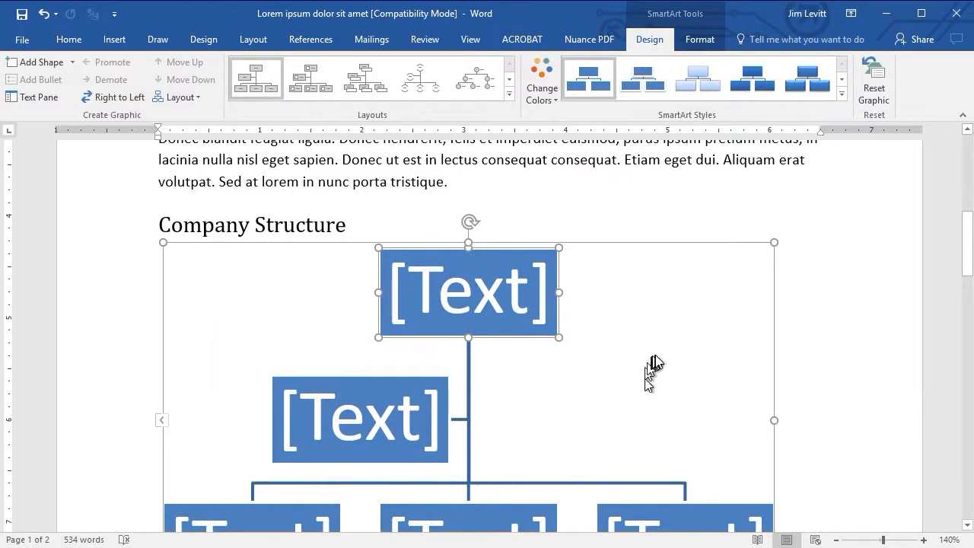
scroll(down, 3)
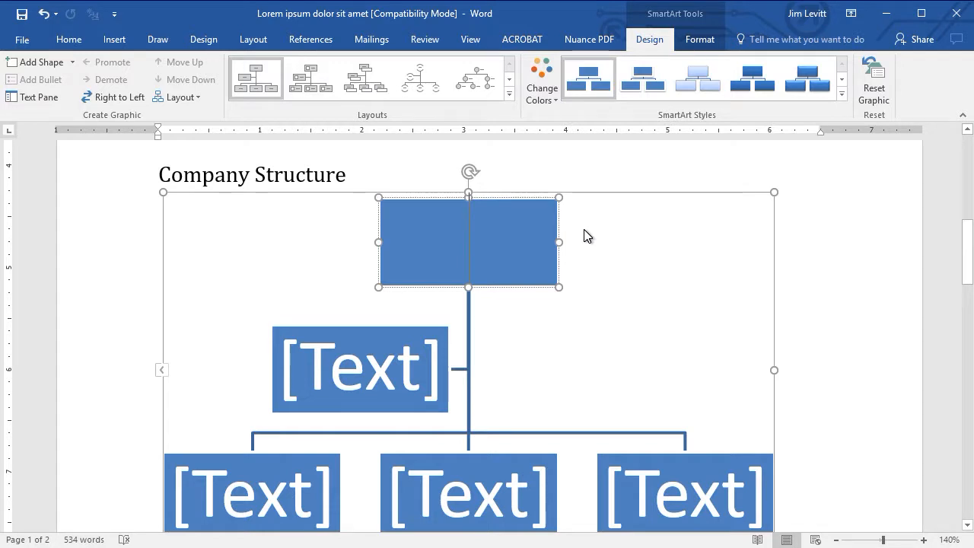
text(C)
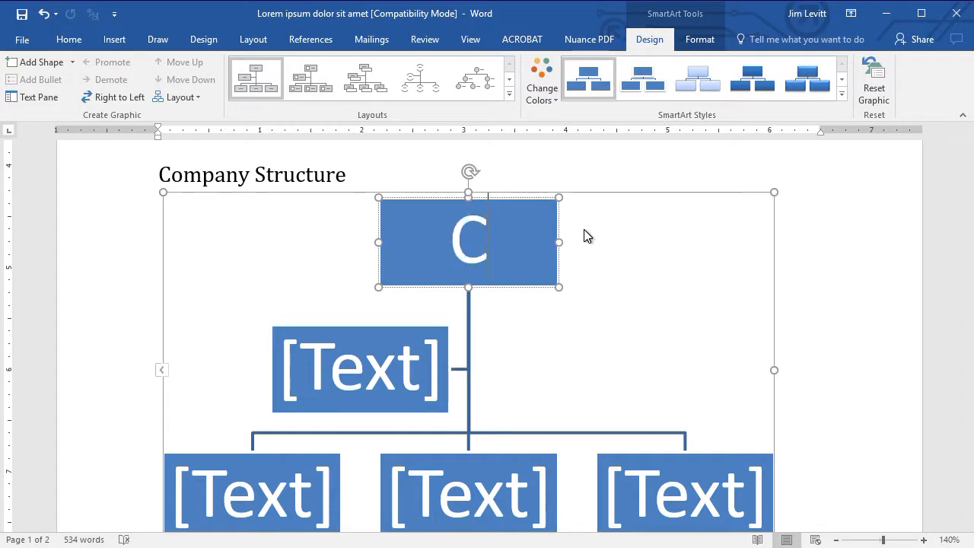
text(EO)
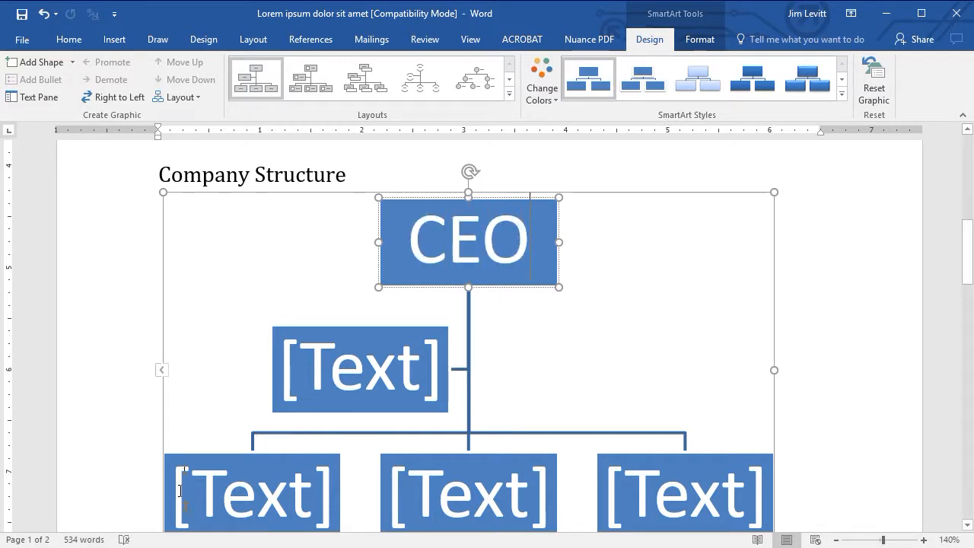
Label the department boxes Manufacturing, Sales and Legal
click(253, 493)
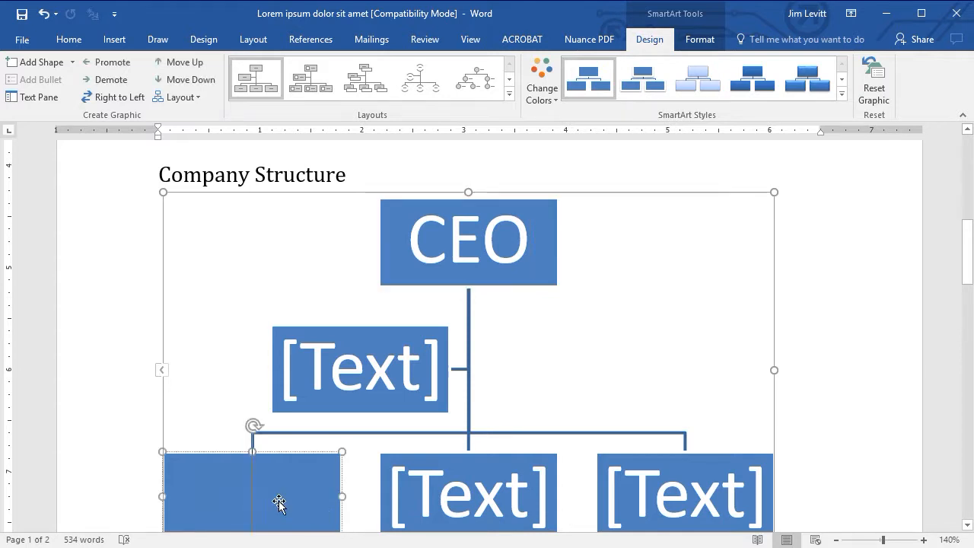
text(Manufacturing)
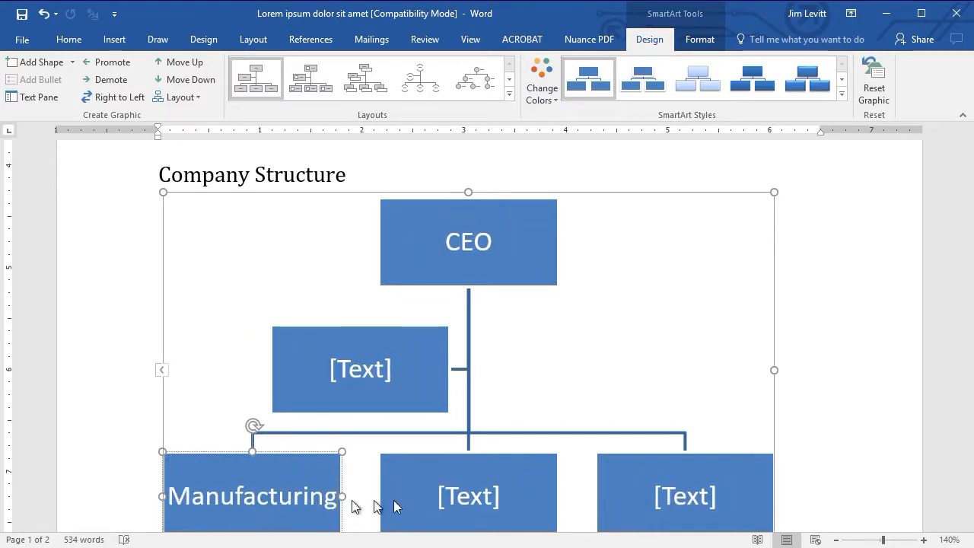
click(468, 496)
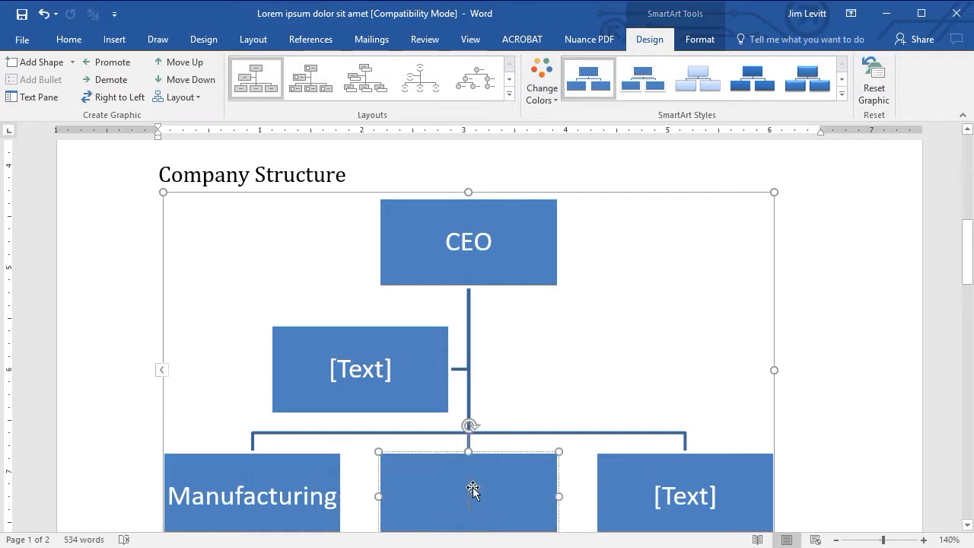
text(Sales)
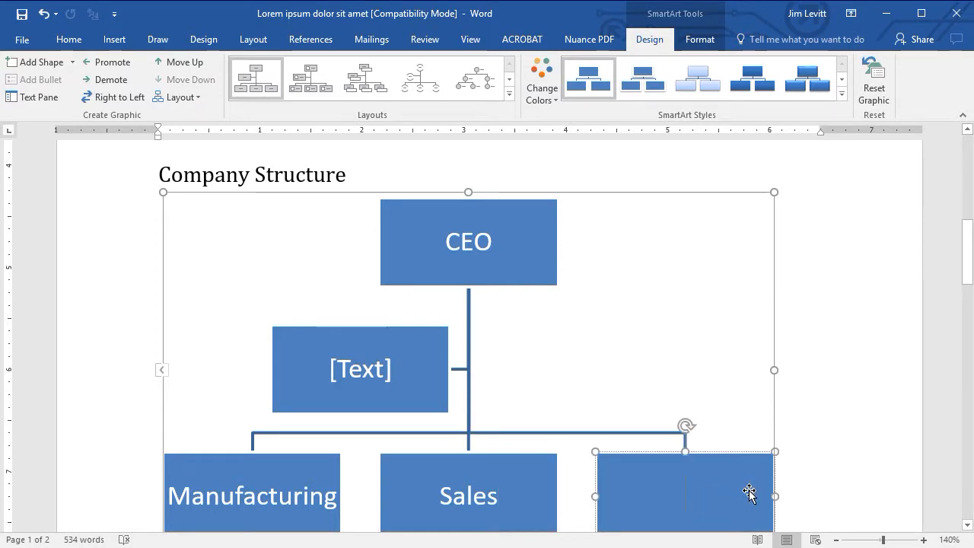
text(Legal)
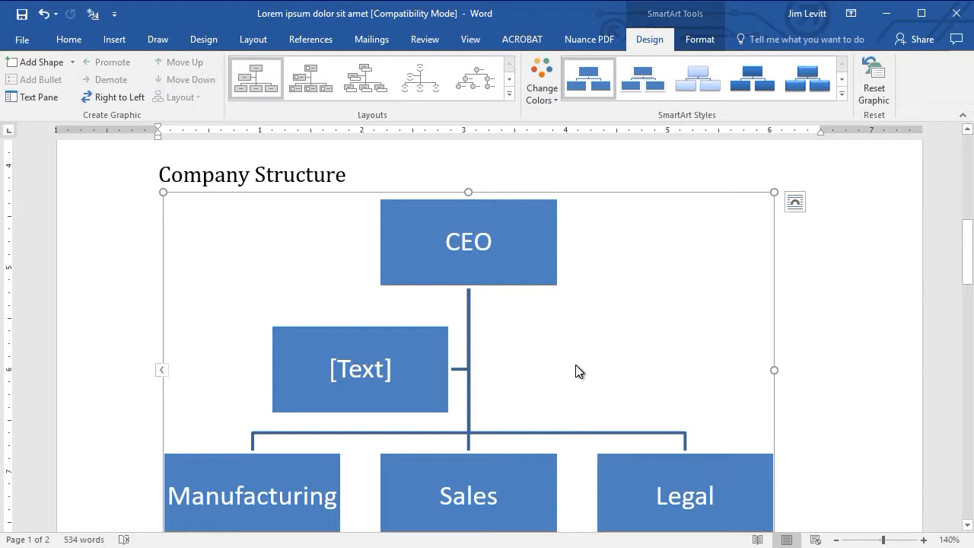
mouse_move(601, 380)
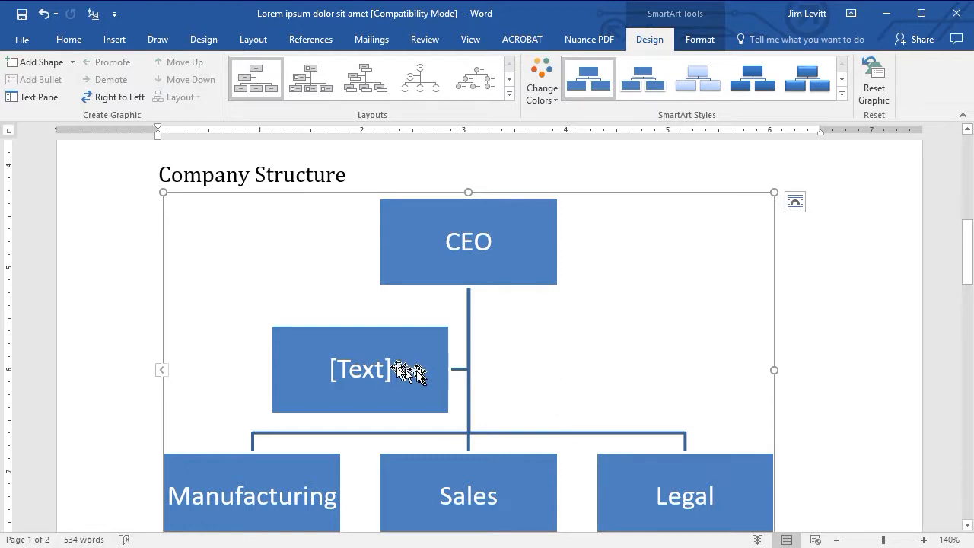
Delete the empty assistant box, leaving CEO above the three departments
click(359, 370)
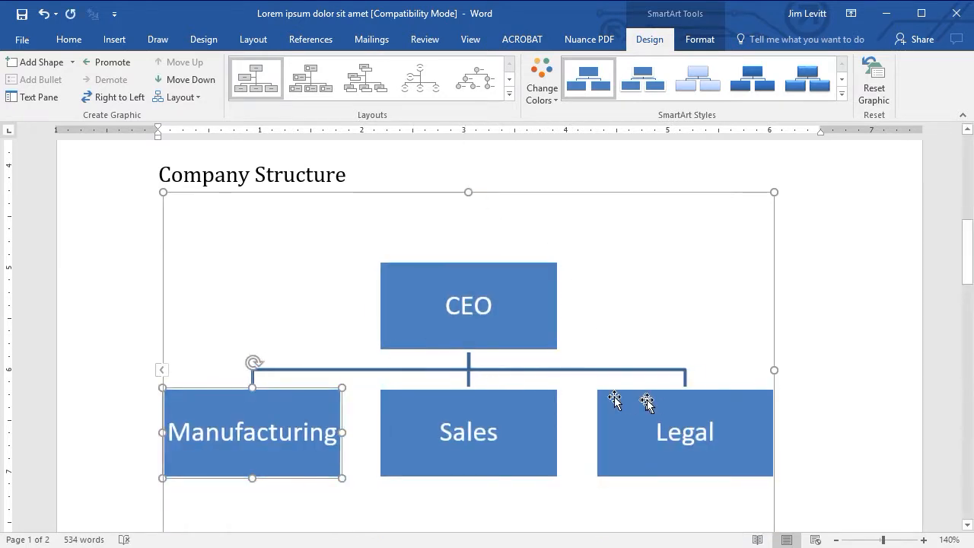
mouse_move(524, 436)
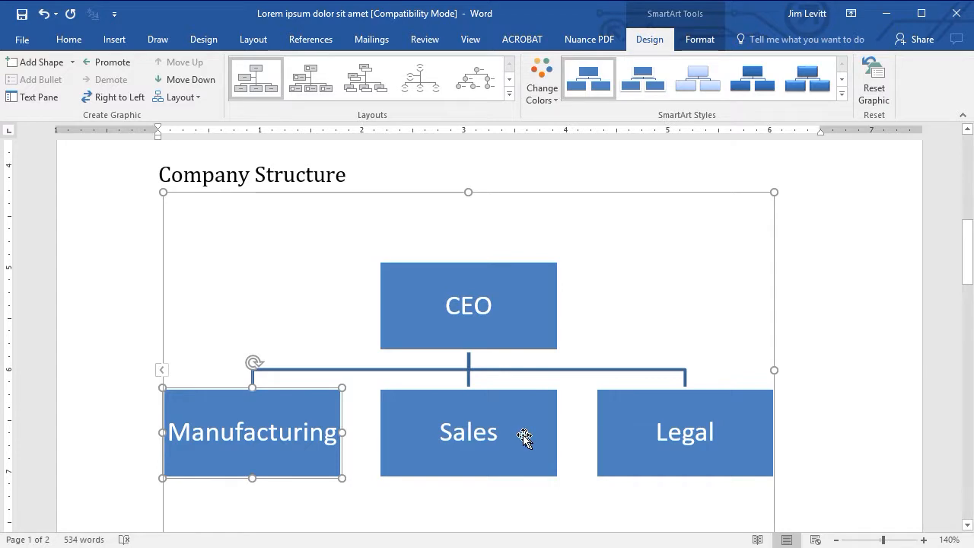
mouse_move(515, 440)
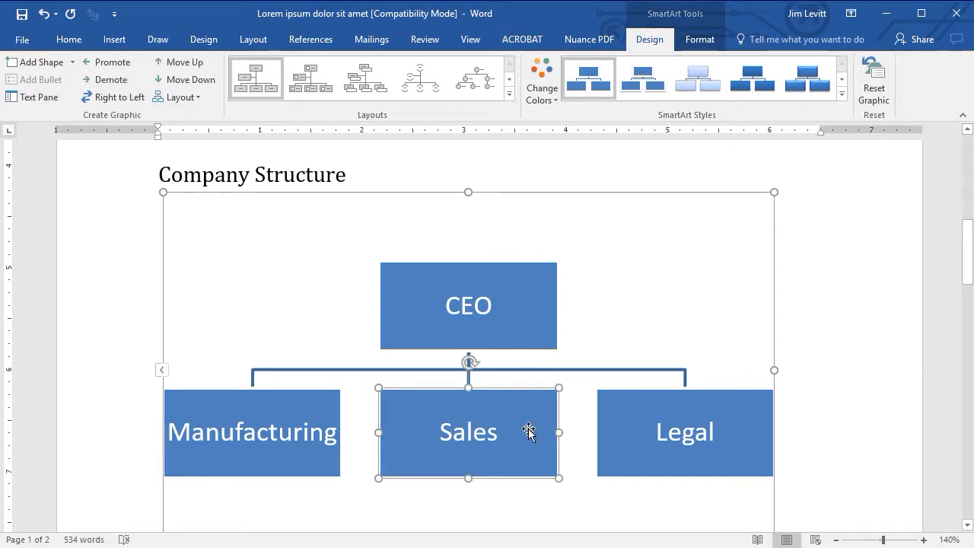
Name the blank department box beside Sales 'Outside Connections'
right_click(530, 432)
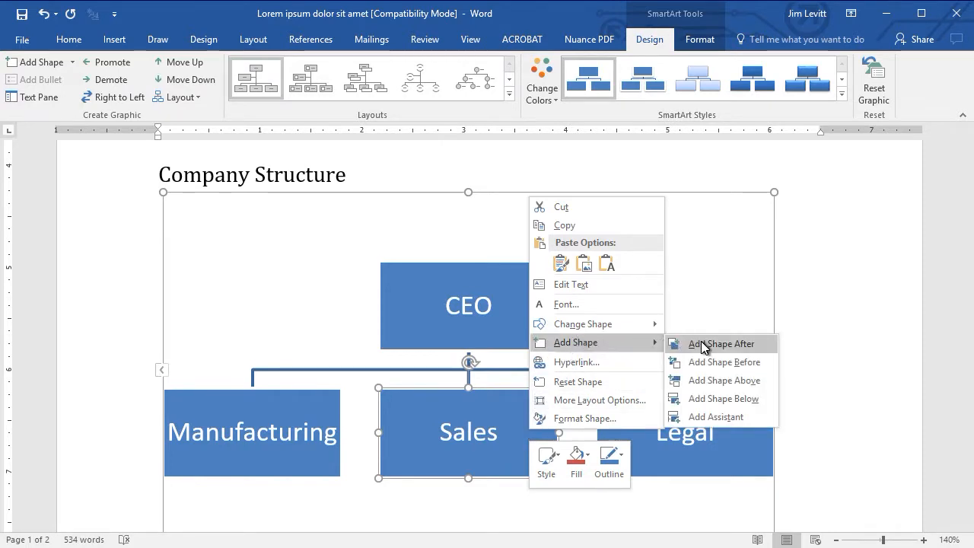
mouse_move(714, 362)
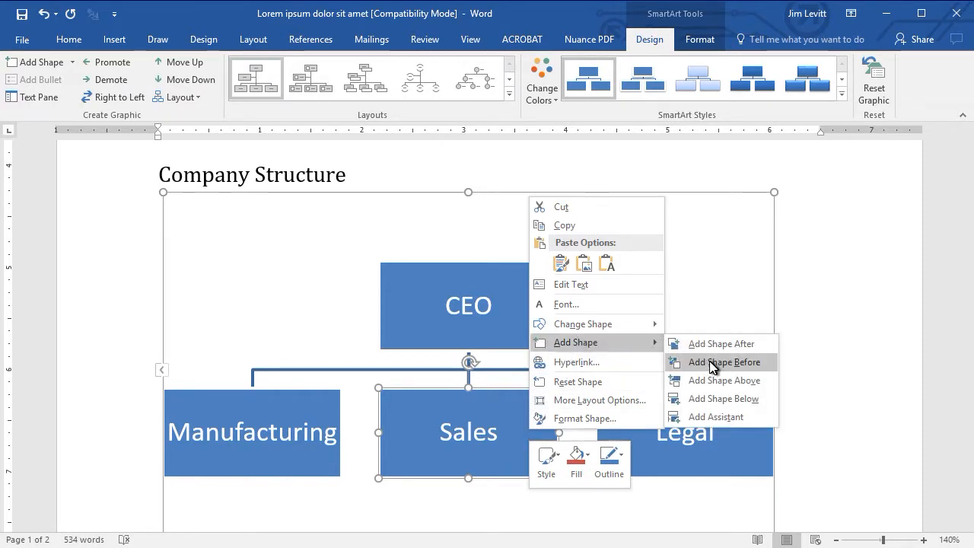
mouse_move(723, 417)
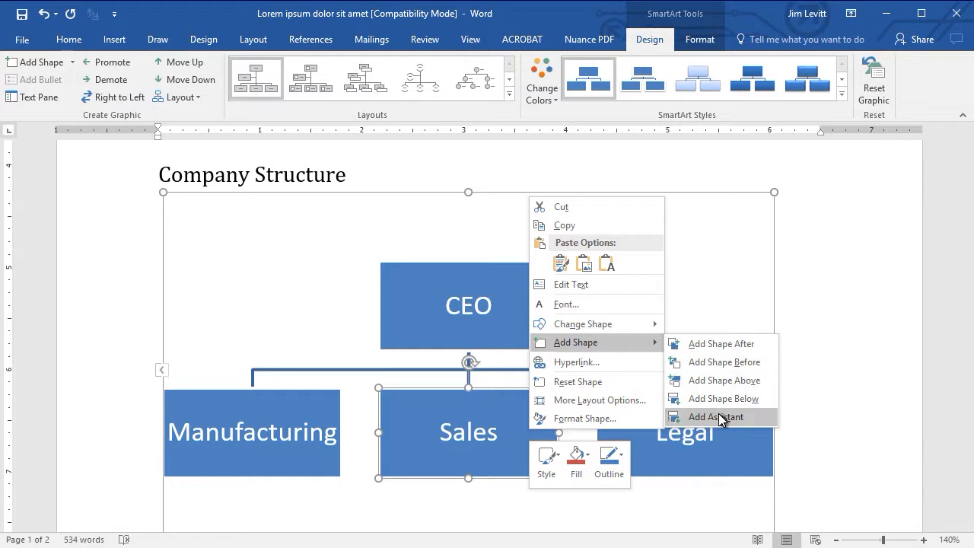
mouse_move(708, 363)
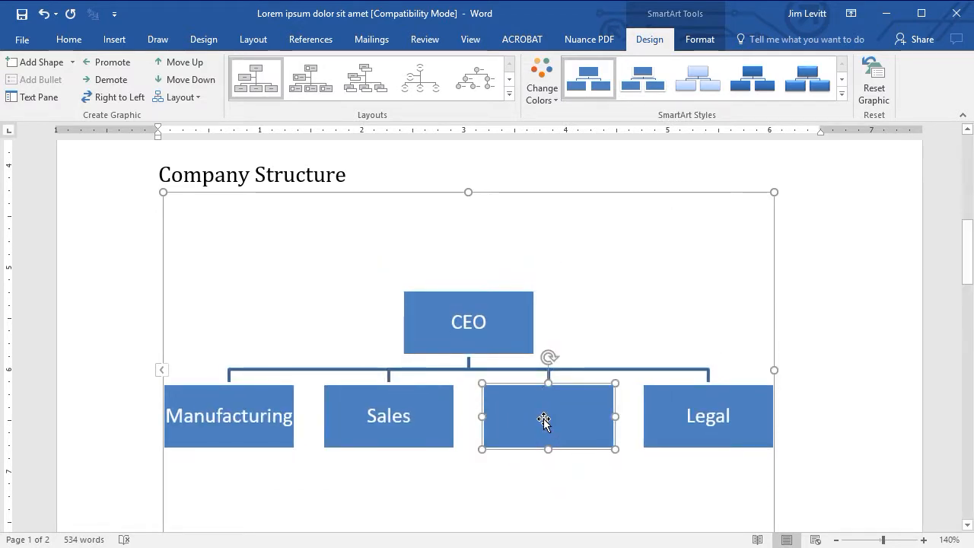
right_click(547, 420)
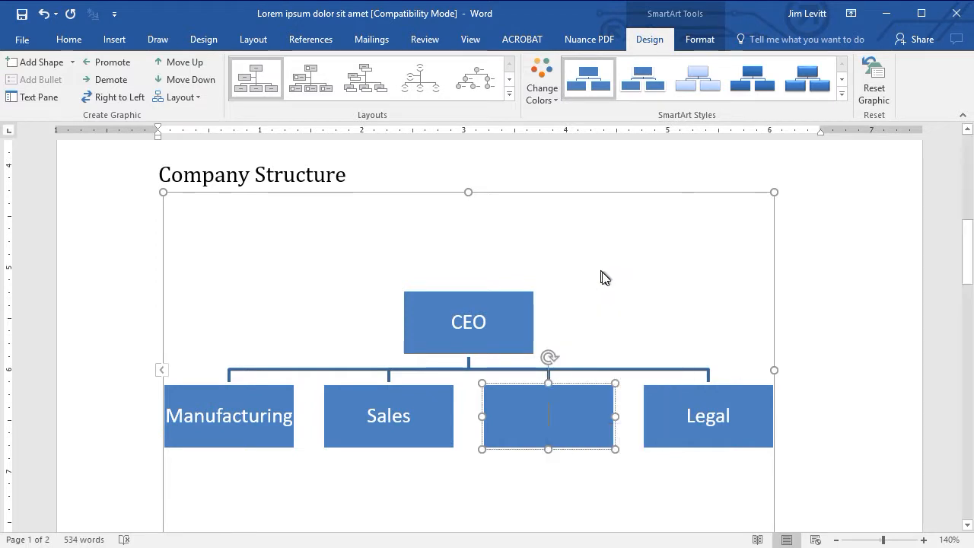
mouse_move(680, 317)
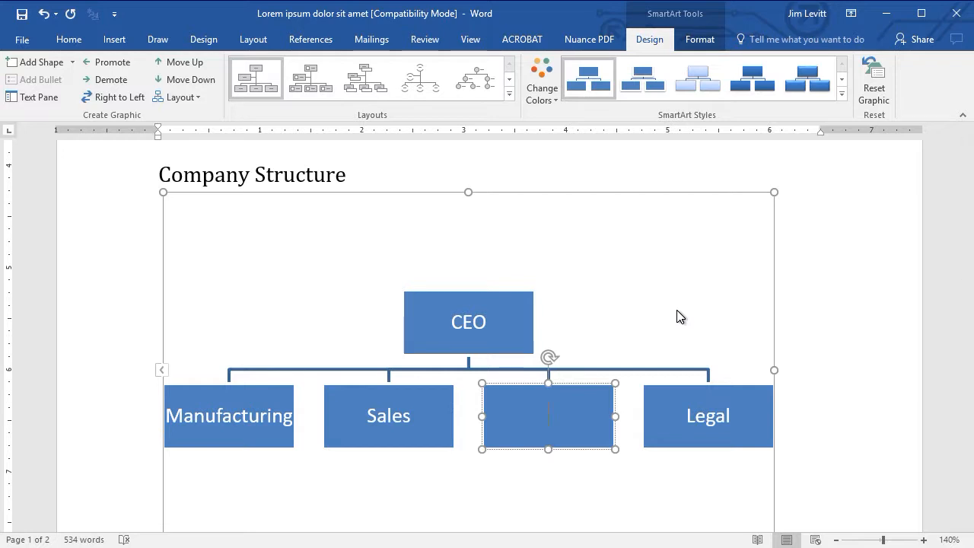
text(OUt)
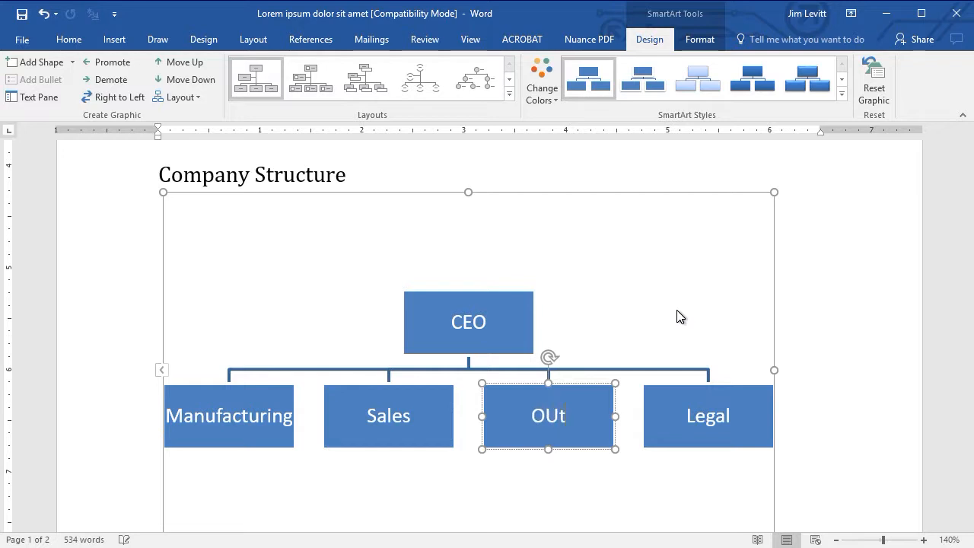
text(Outsid)
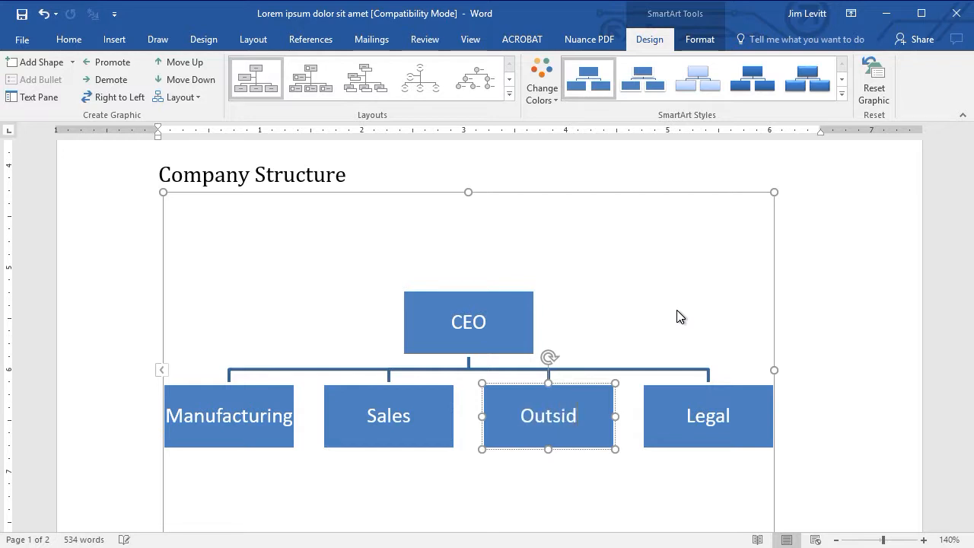
text(e C)
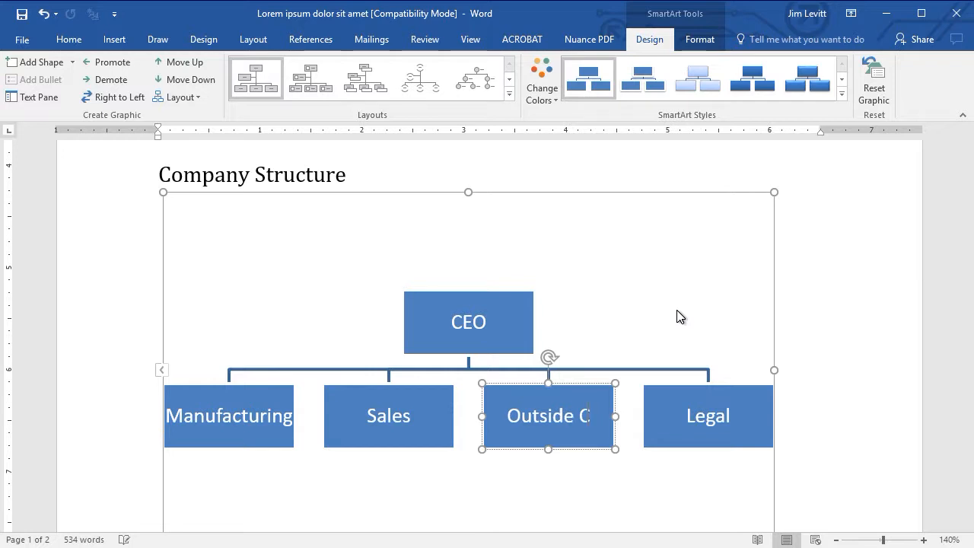
text(onnecx)
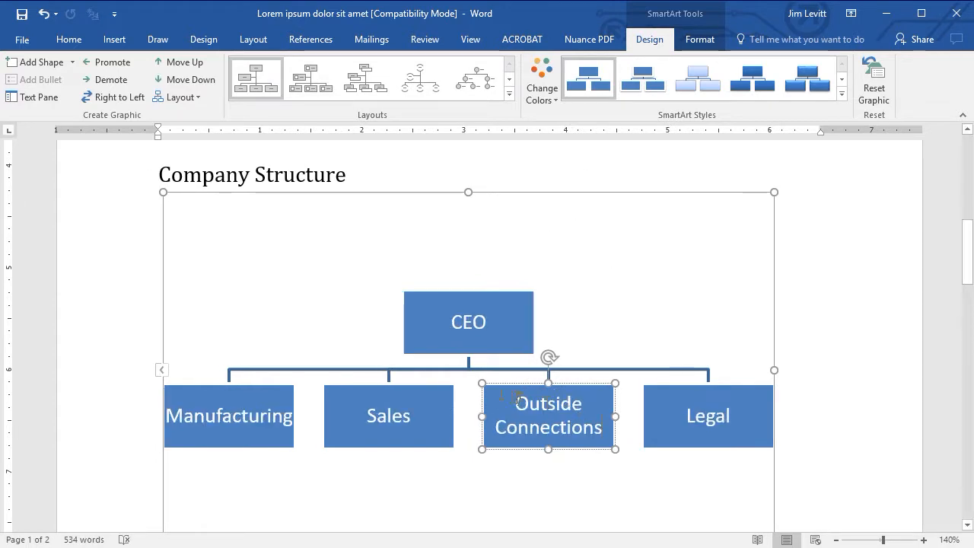
mouse_move(333, 448)
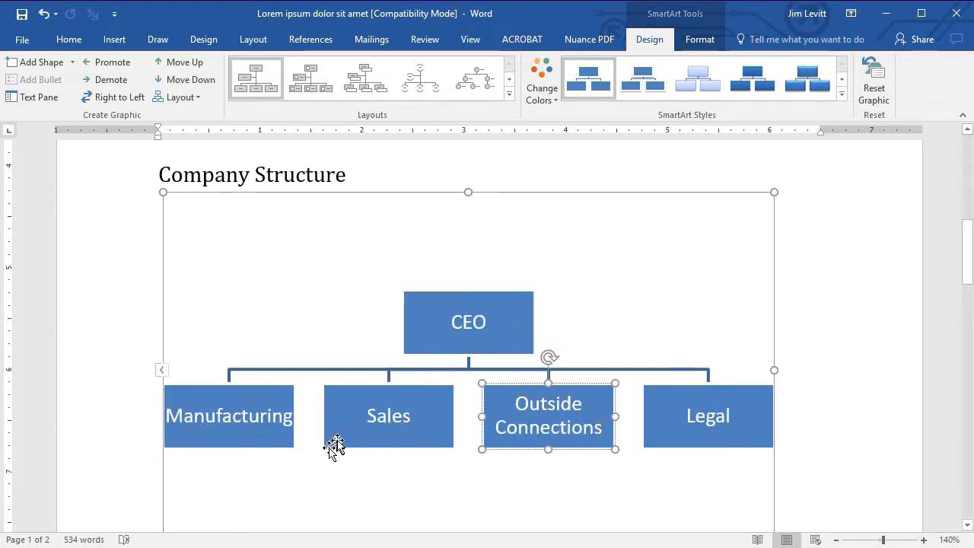
Add a subordinate box labeled Domestic beneath Sales
click(388, 416)
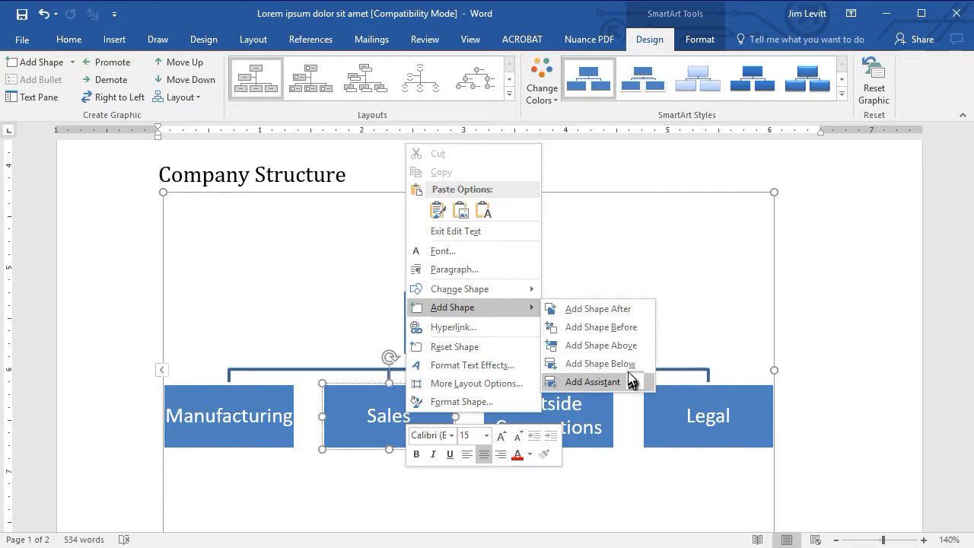
click(593, 382)
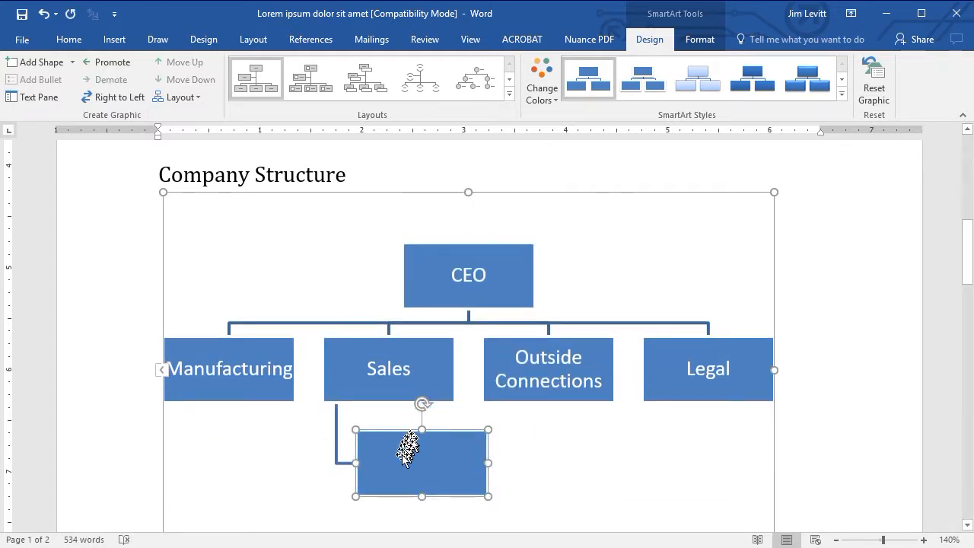
right_click(405, 454)
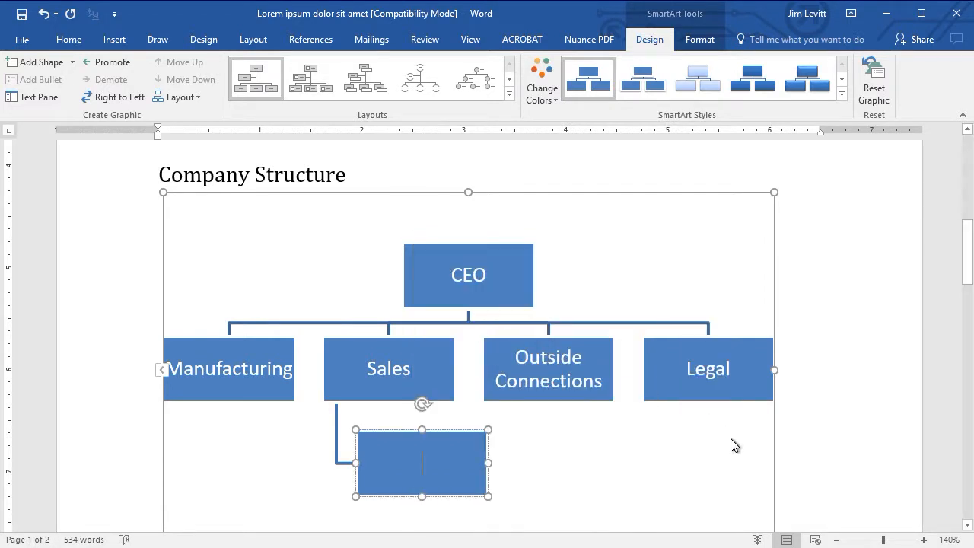
text(Dom)
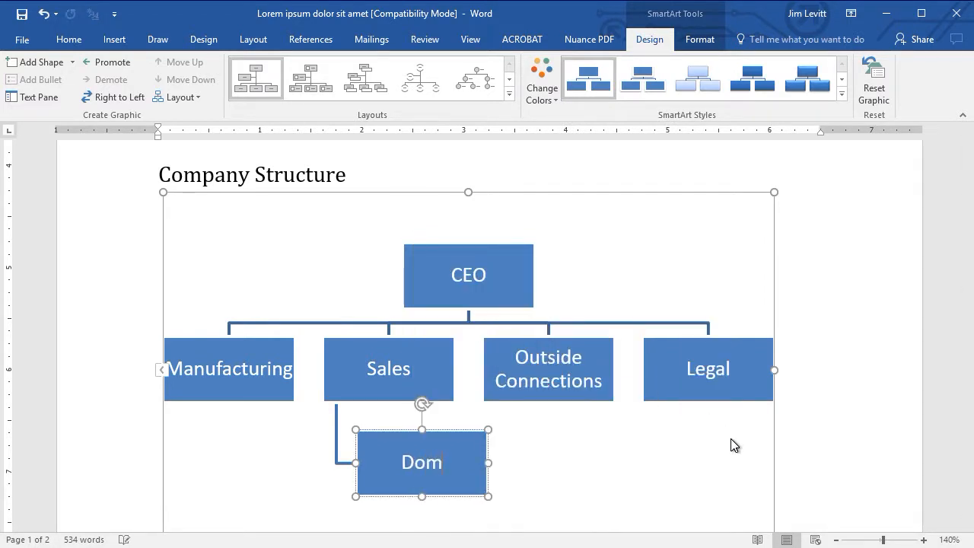
text(estic)
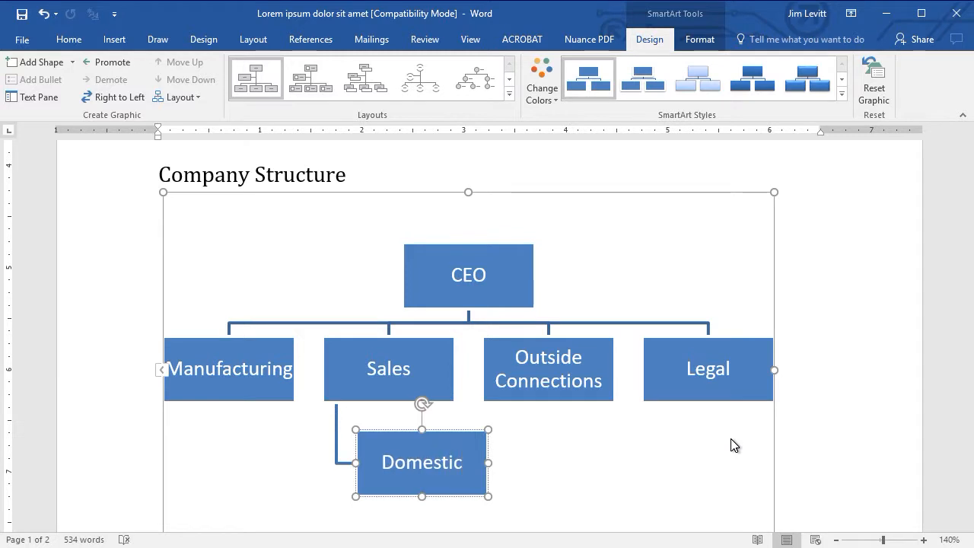
click(388, 370)
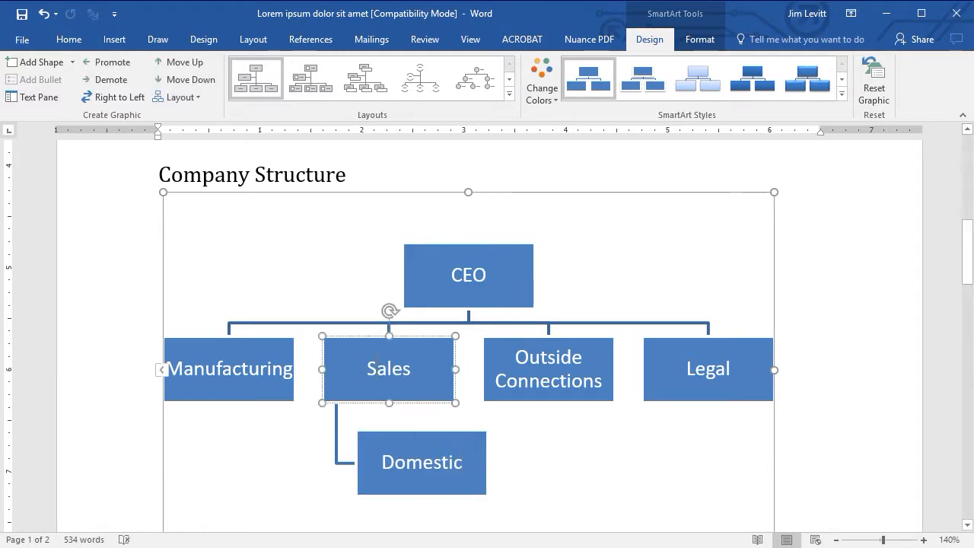
Add a second box under Sales, below Domestic, labeled International
right_click(388, 370)
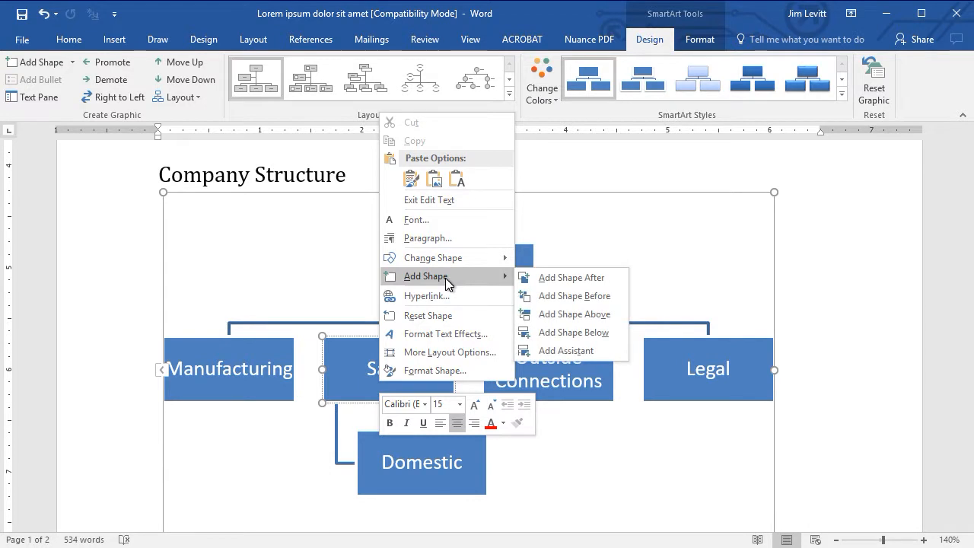
mouse_move(571, 332)
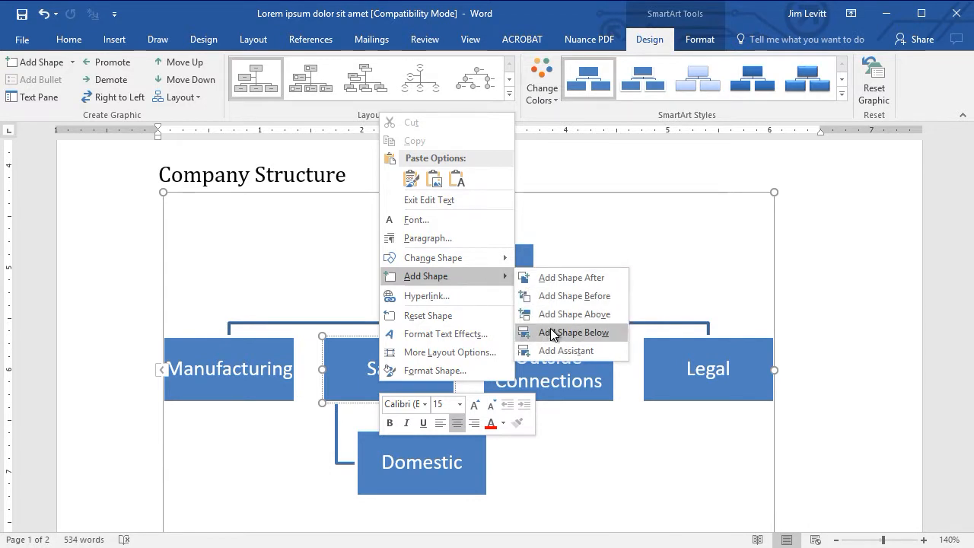
click(575, 332)
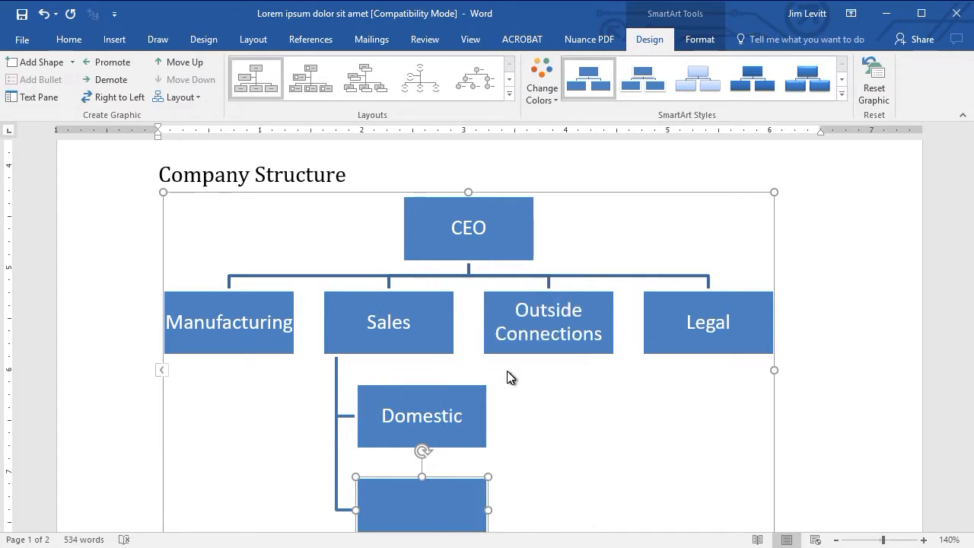
text(International)
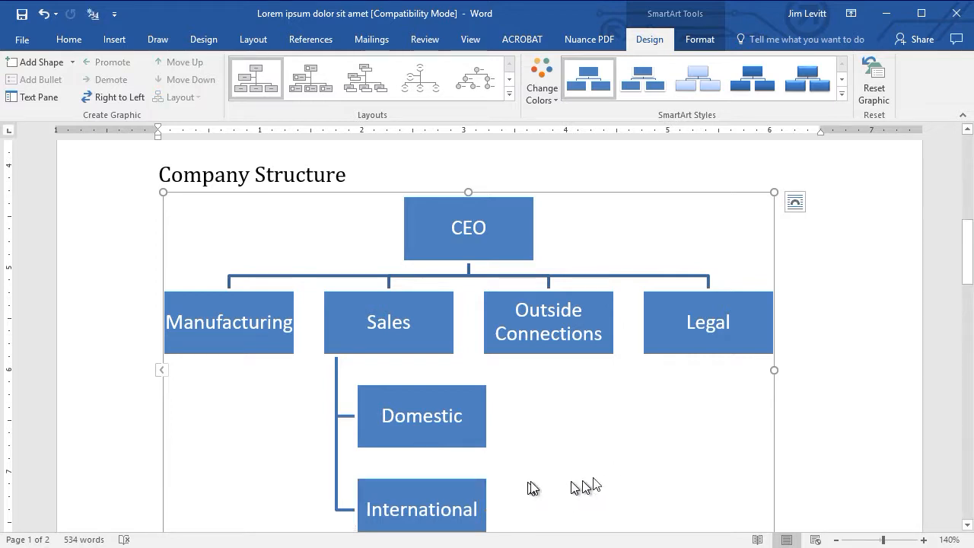
mouse_move(292, 325)
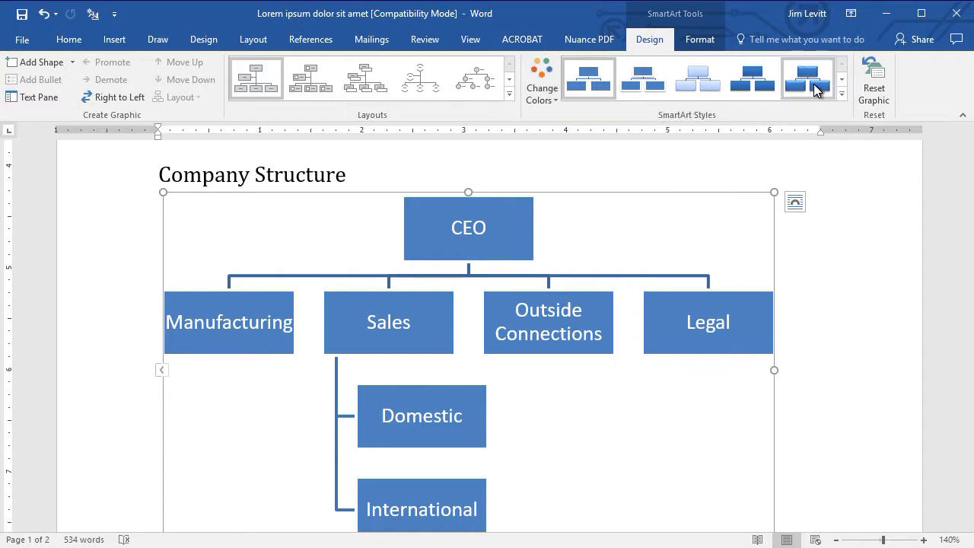
Apply a 3-D bevelled SmartArt style to the whole chart
click(807, 78)
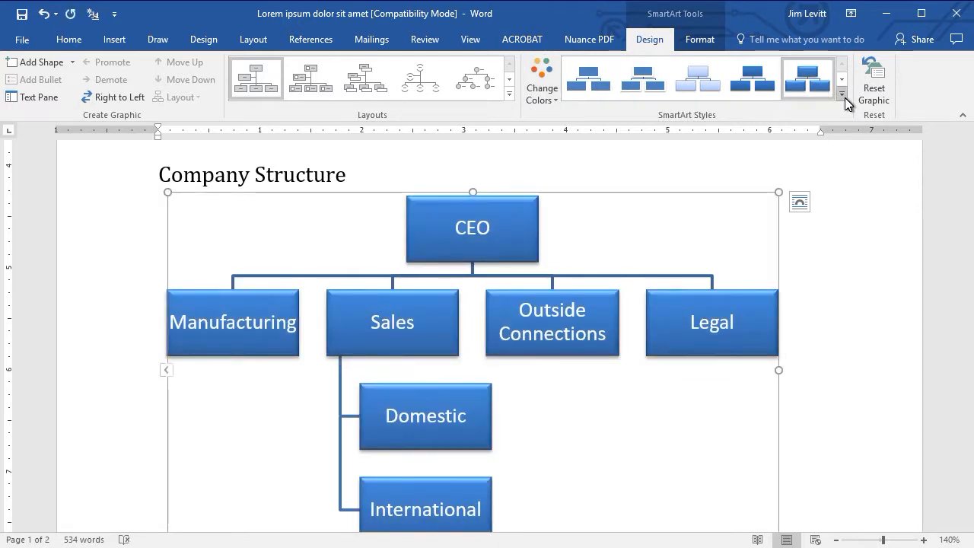
click(842, 94)
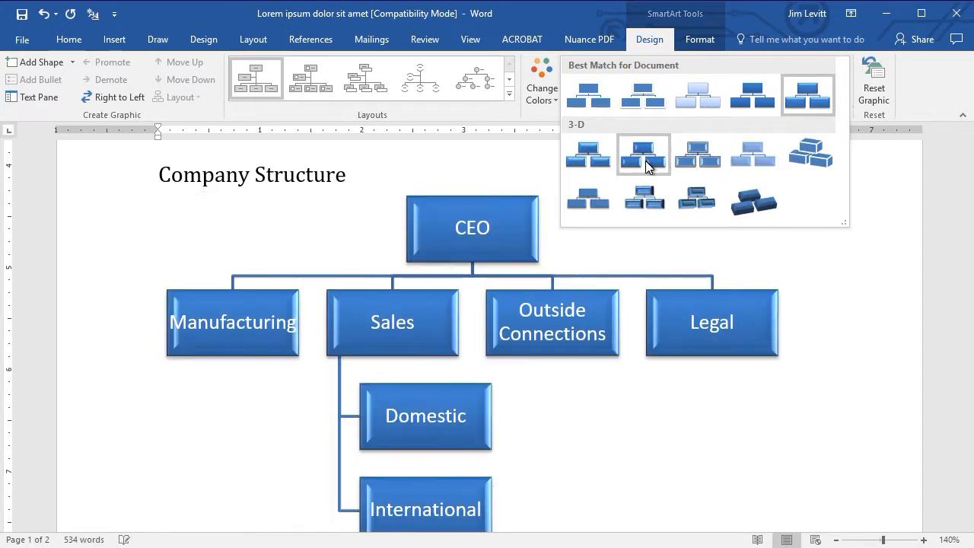
click(643, 156)
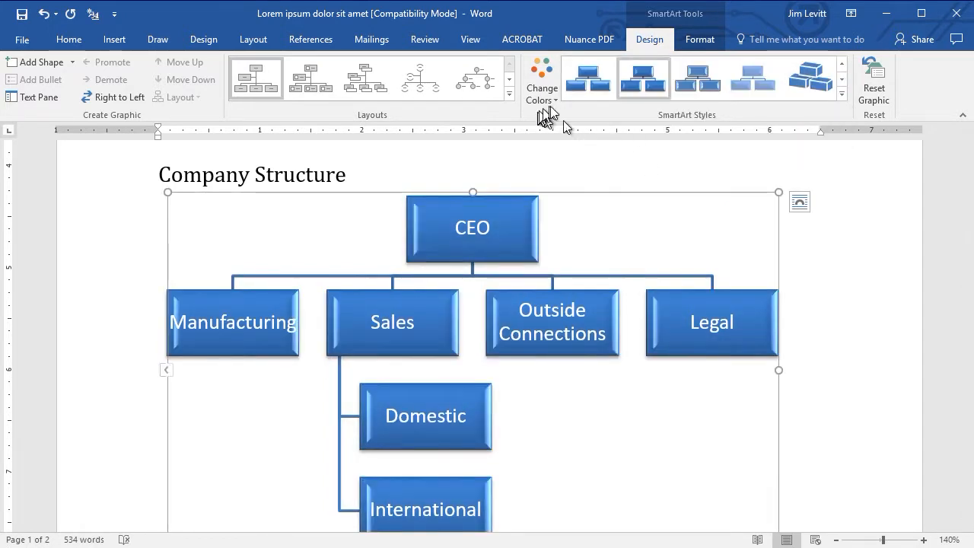
Recolour the chart with the Gradient Range - Accent 2 red scheme
click(542, 77)
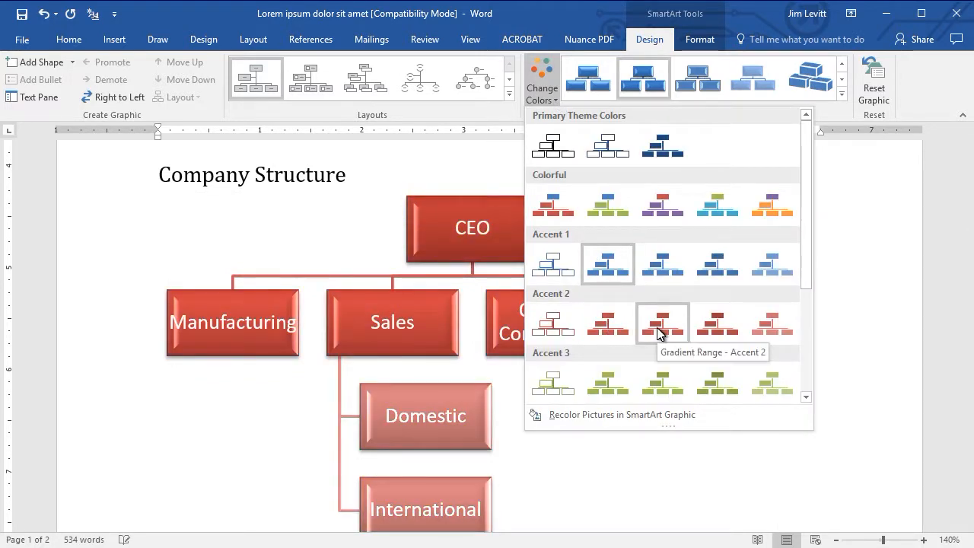
click(662, 265)
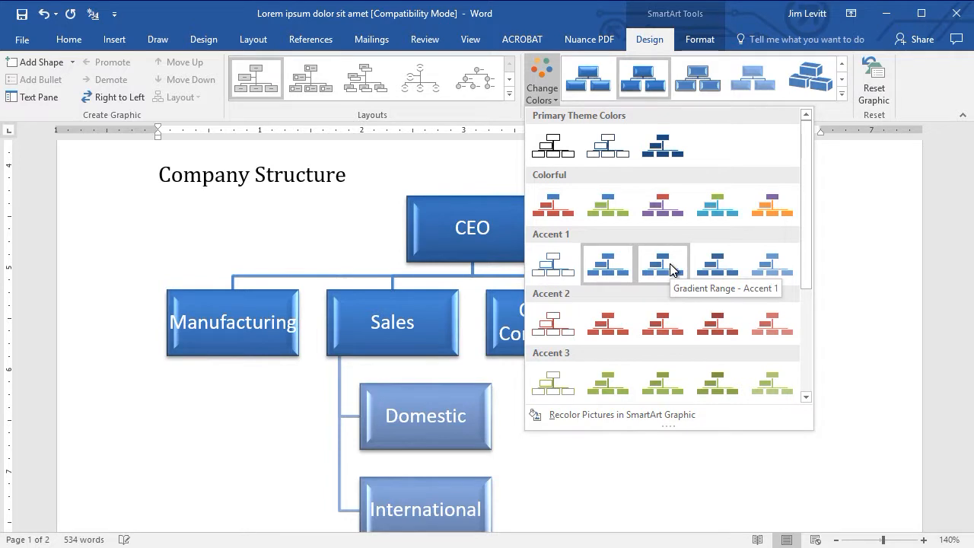
click(664, 323)
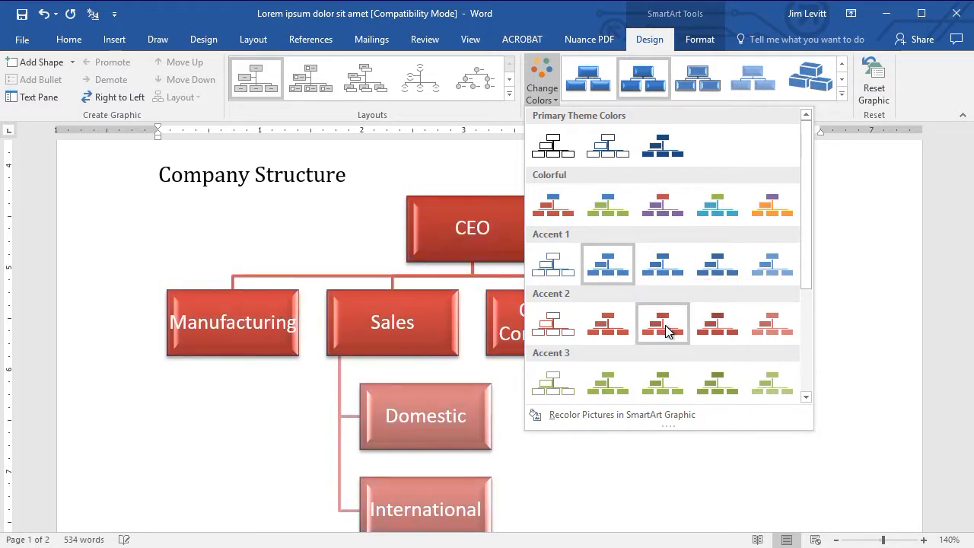
click(662, 323)
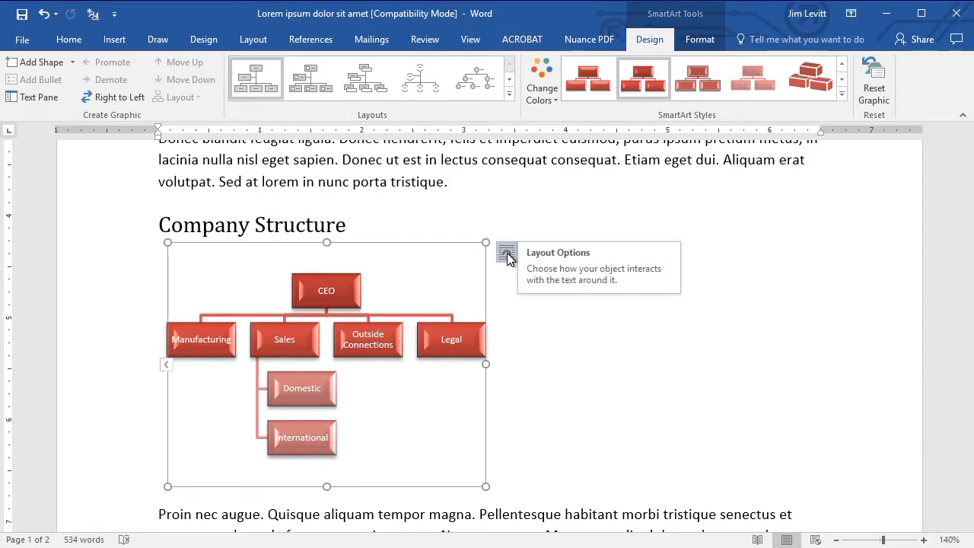
Set the chart's text wrapping to Square so body text flows beside it
click(507, 252)
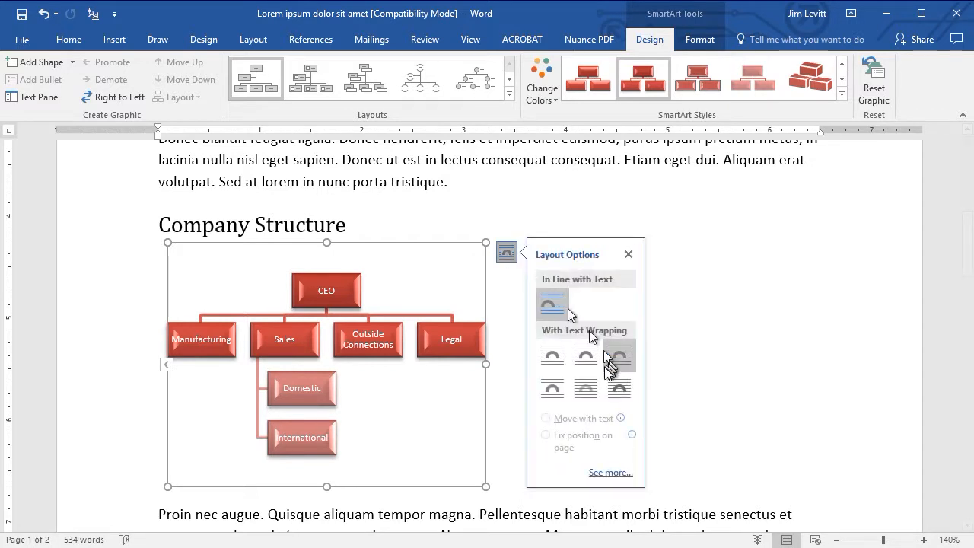
click(618, 356)
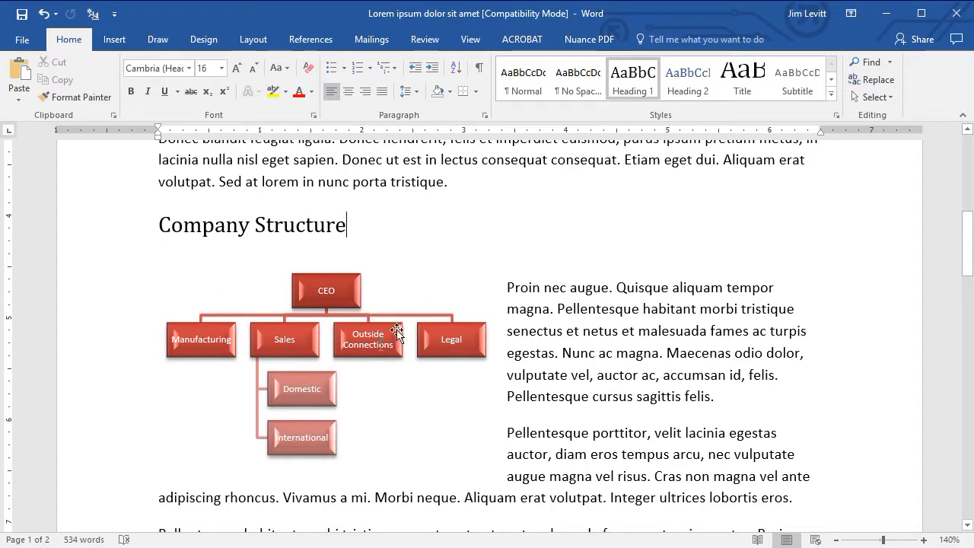
mouse_move(414, 408)
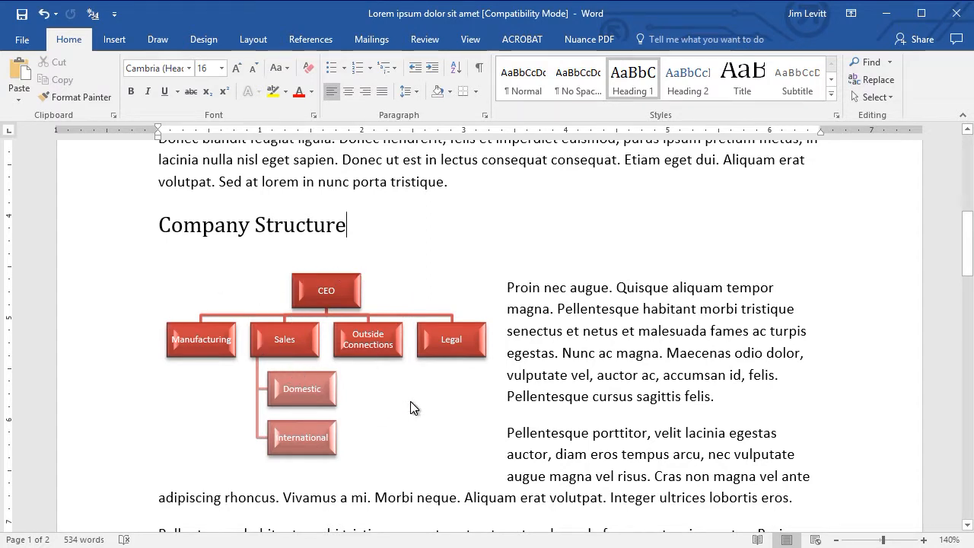